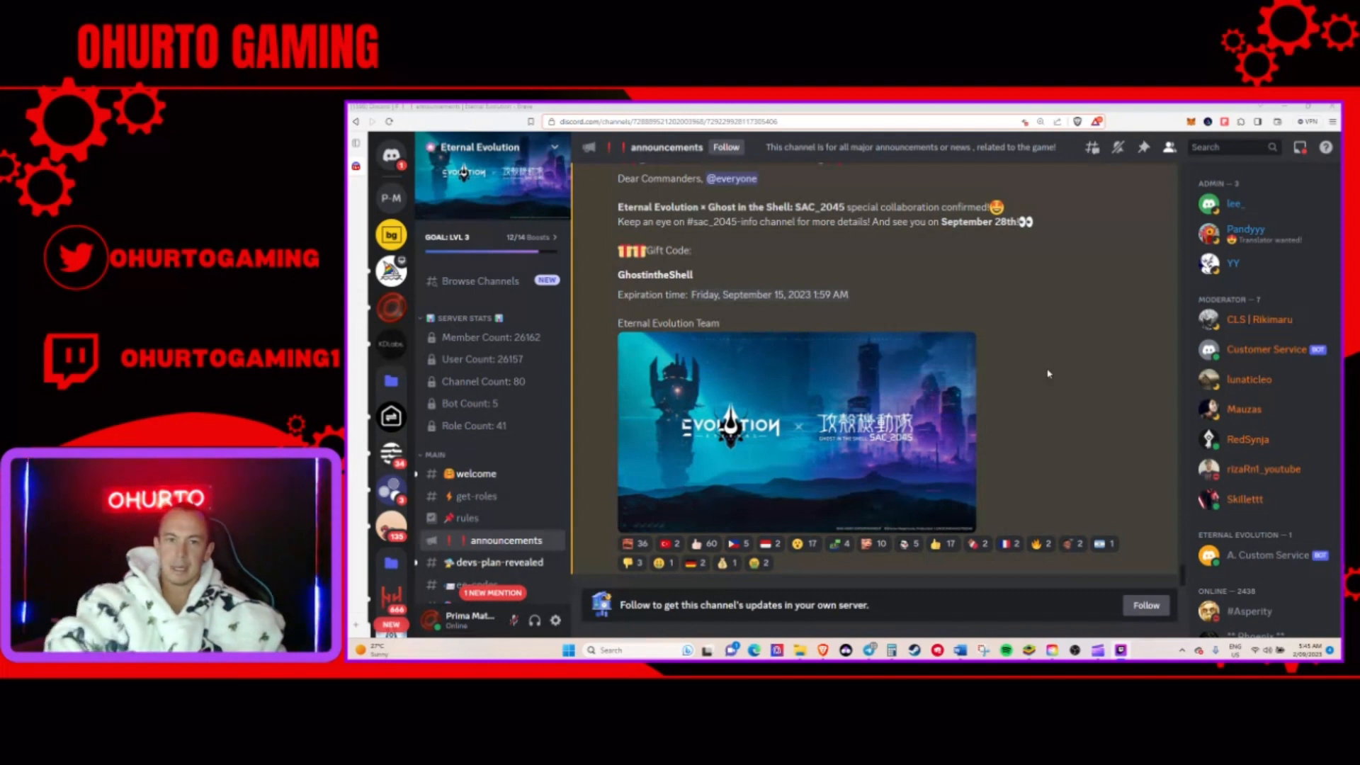
# Step: Select the text 'on September 28th' in the Ghost in the Shell announcement
pyautogui.moveTo(941, 222); pyautogui.dragTo(1005, 222)
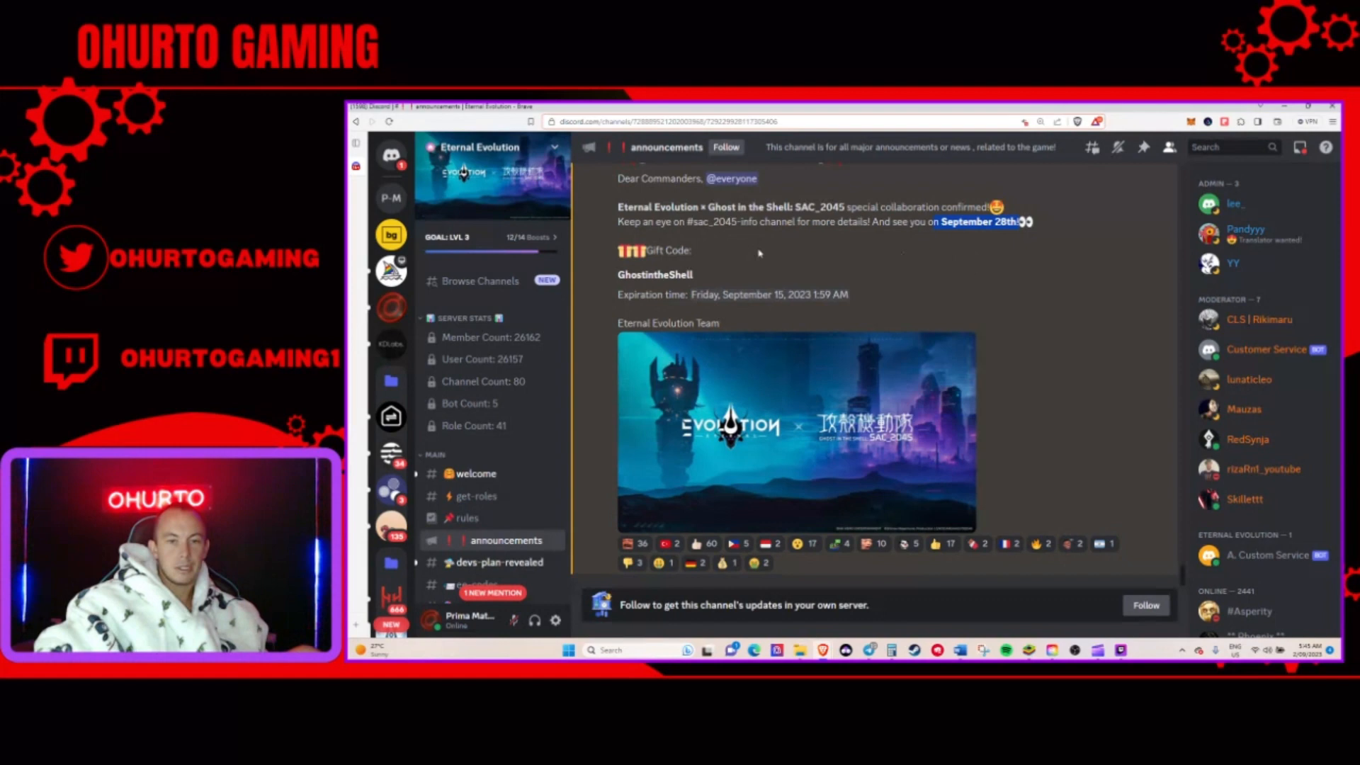
pyautogui.moveTo(757, 250)
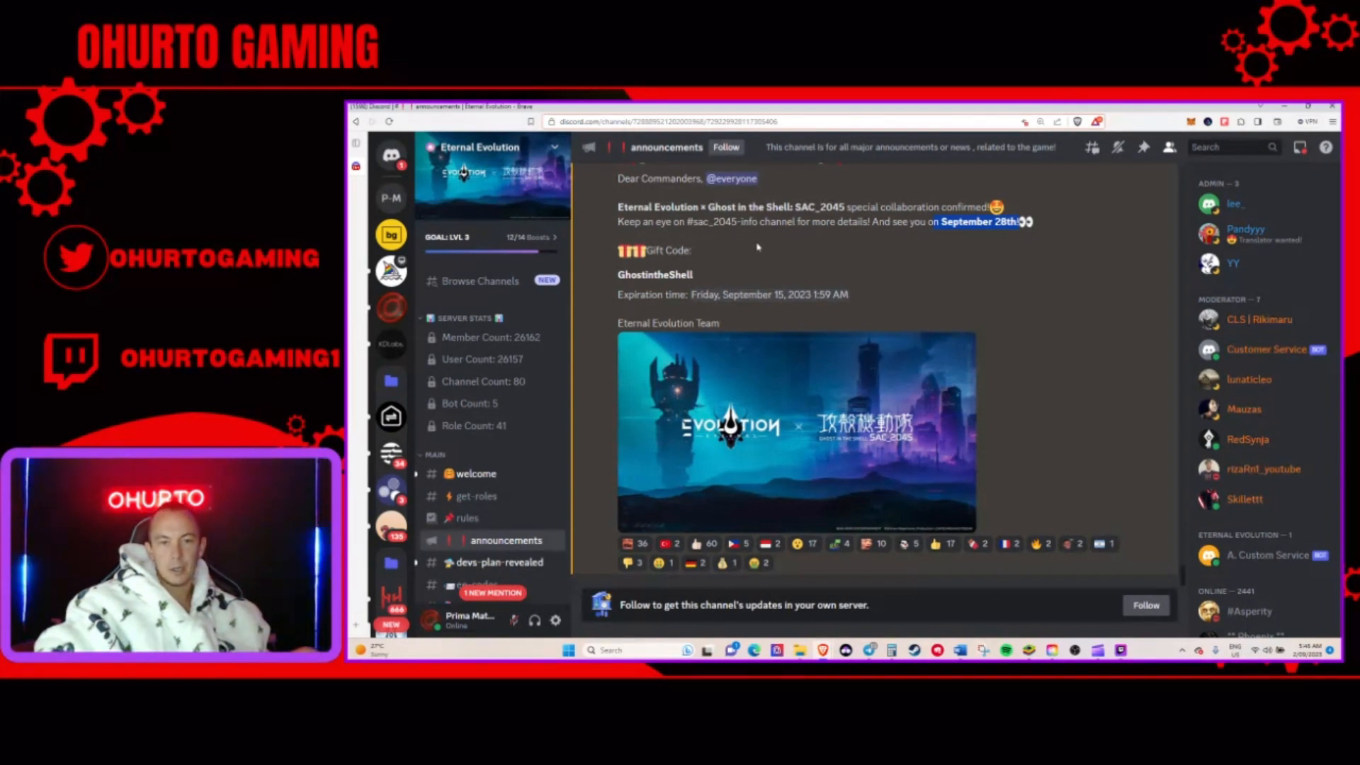
pyautogui.moveTo(1055, 280)
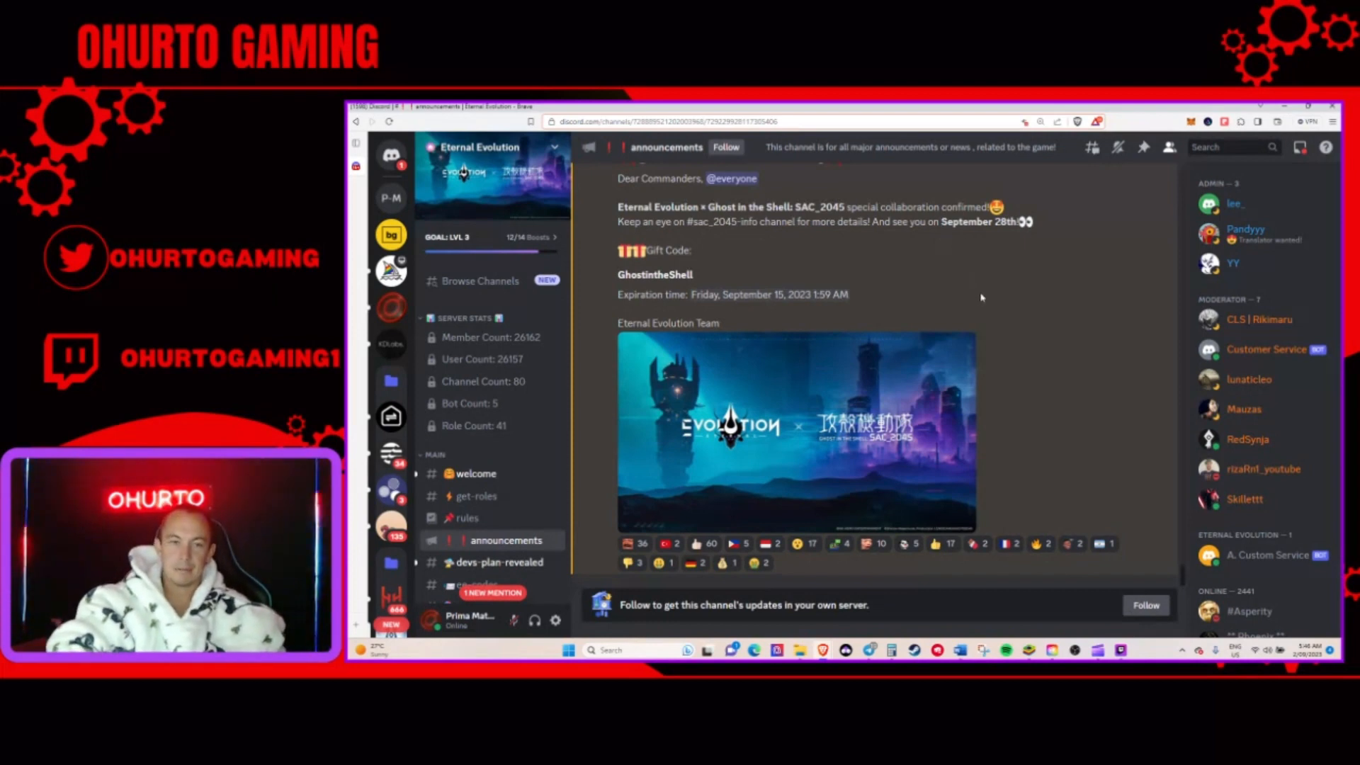
pyautogui.moveTo(1010, 321)
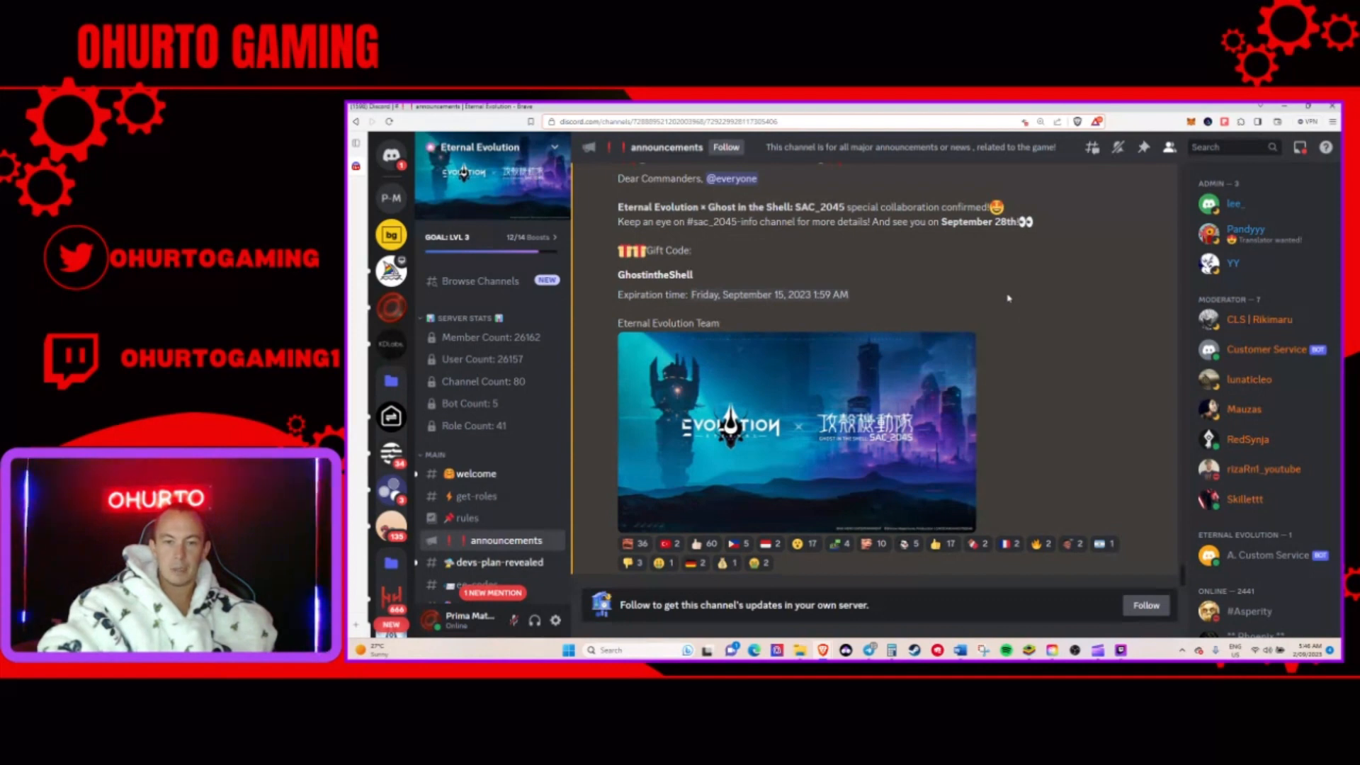
pyautogui.moveTo(934, 234)
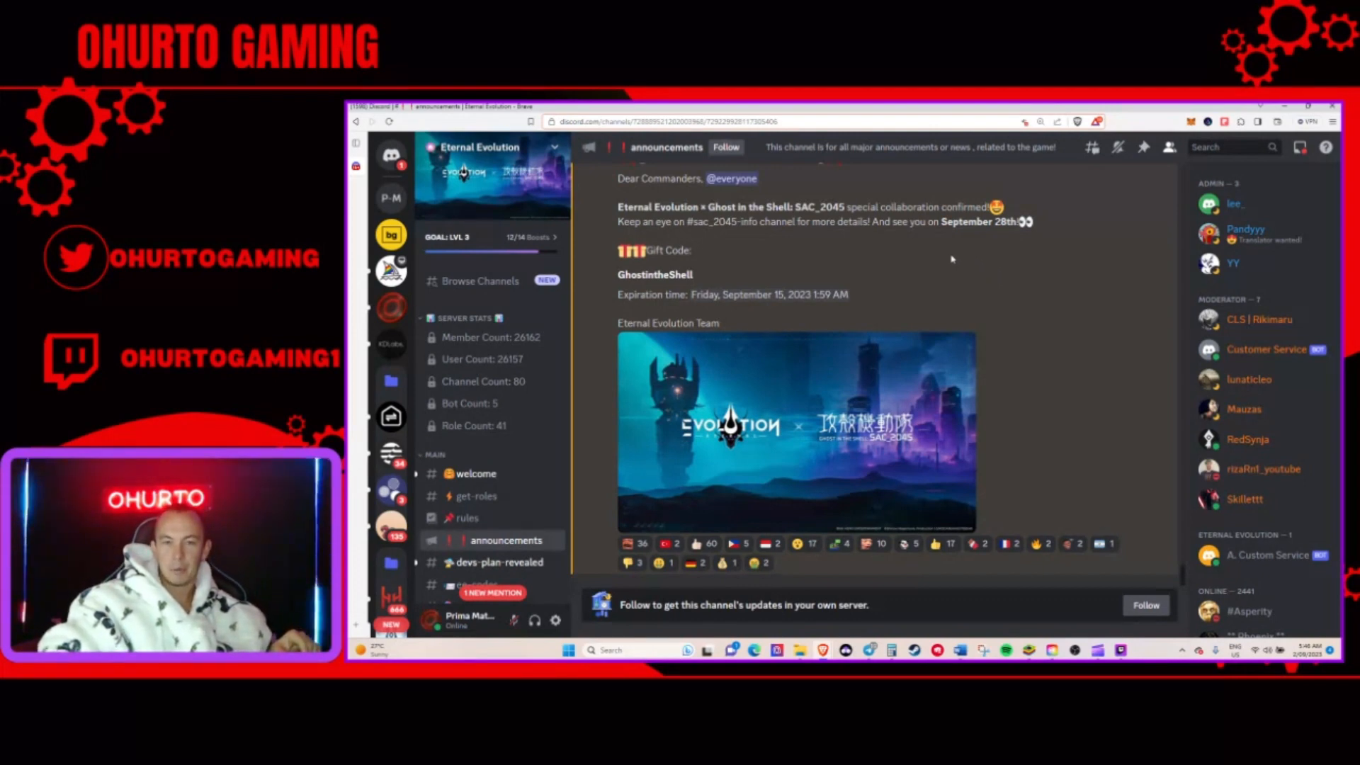
pyautogui.moveTo(848, 246)
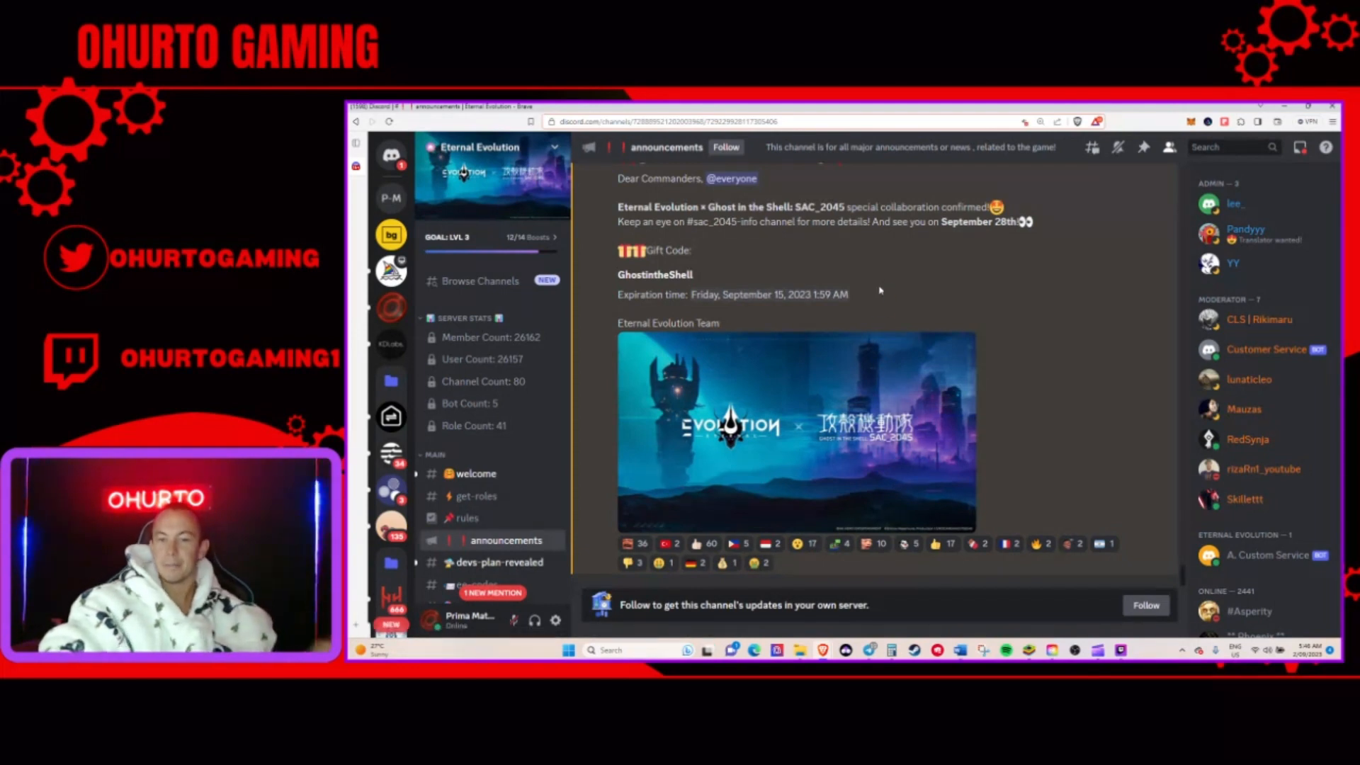
pyautogui.moveTo(1040, 327)
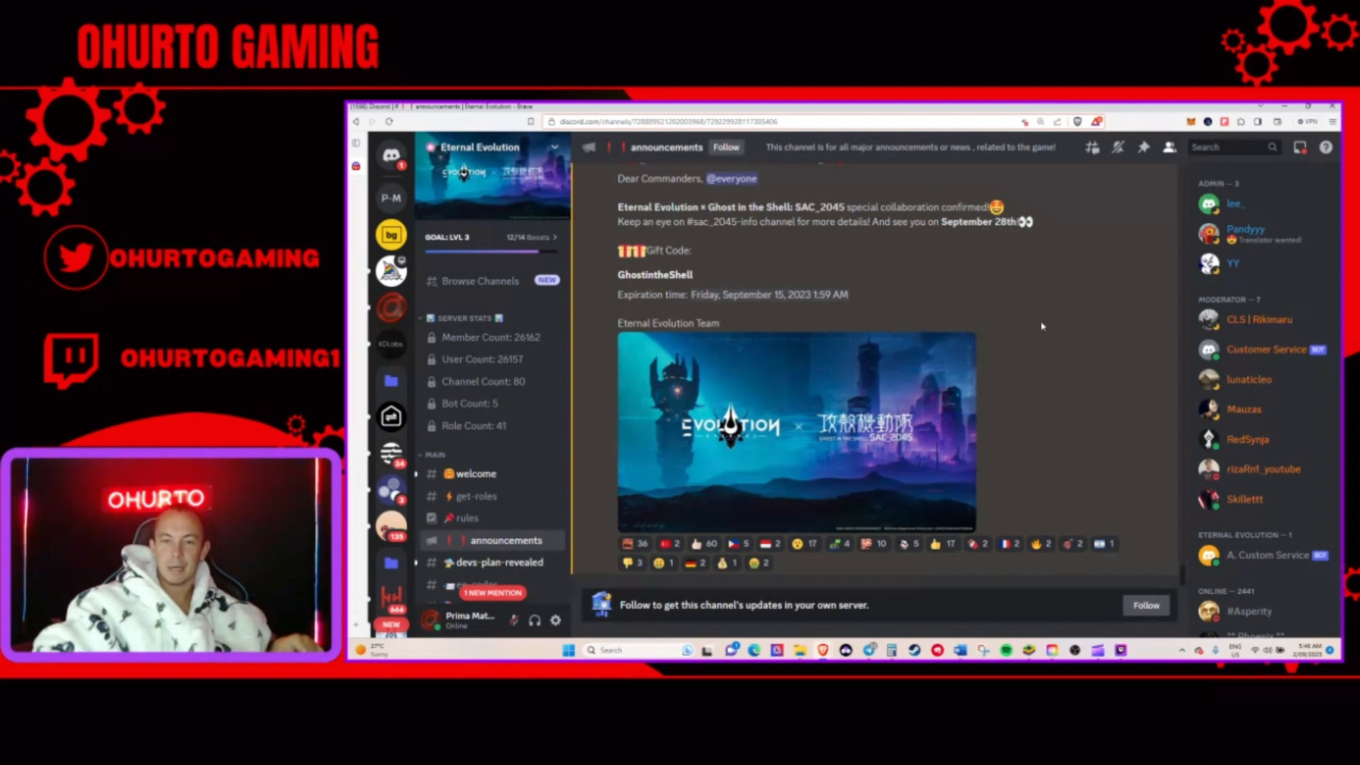